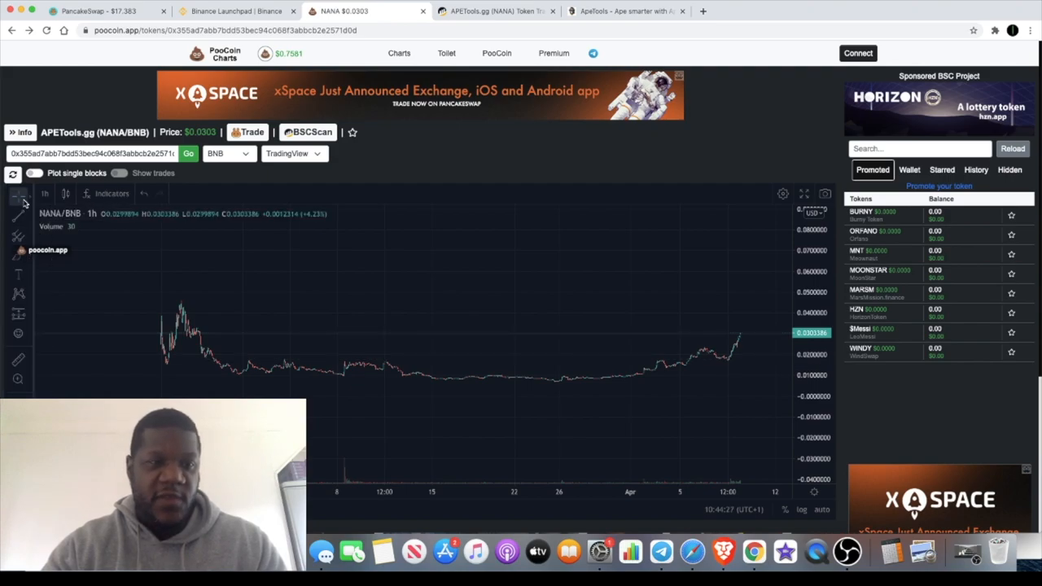
Step: Select the Horizontal Line drawing tool to mark the 0.0176 support level
{"action": "left_click", "coordinate": [17, 199]}
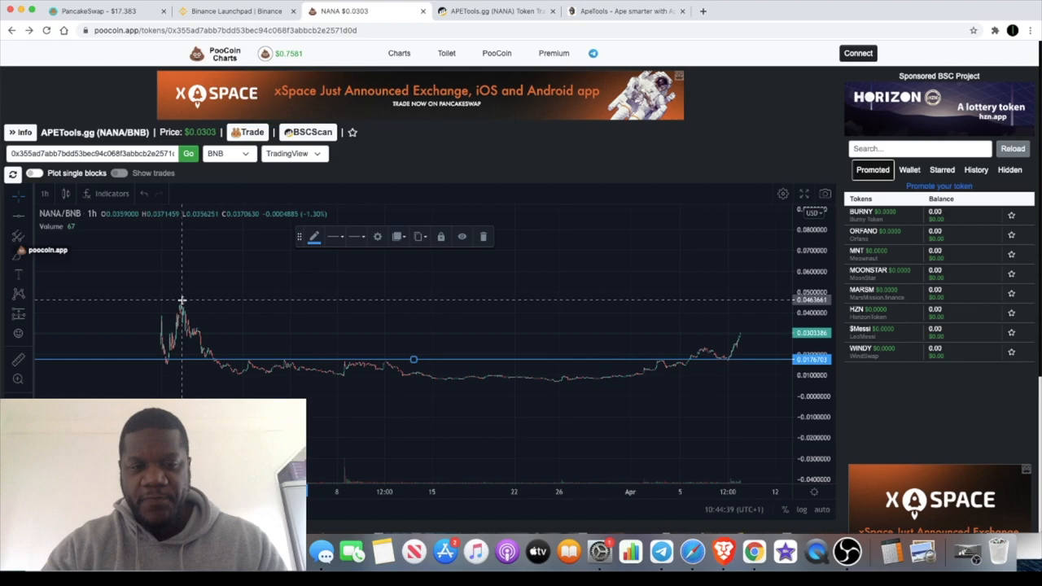
{"action": "mouse_move", "coordinate": [209, 336]}
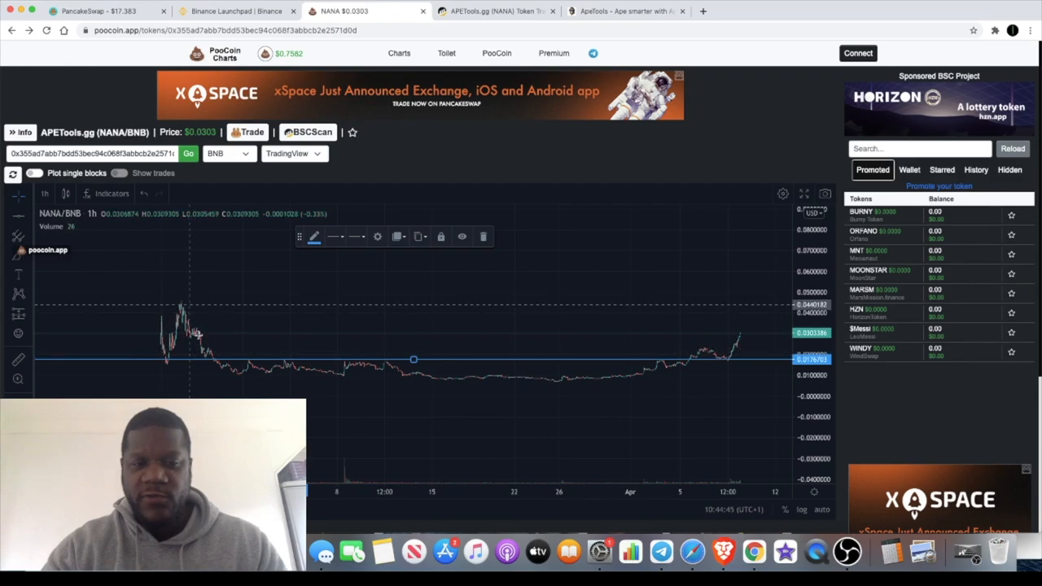
{"action": "mouse_move", "coordinate": [244, 373]}
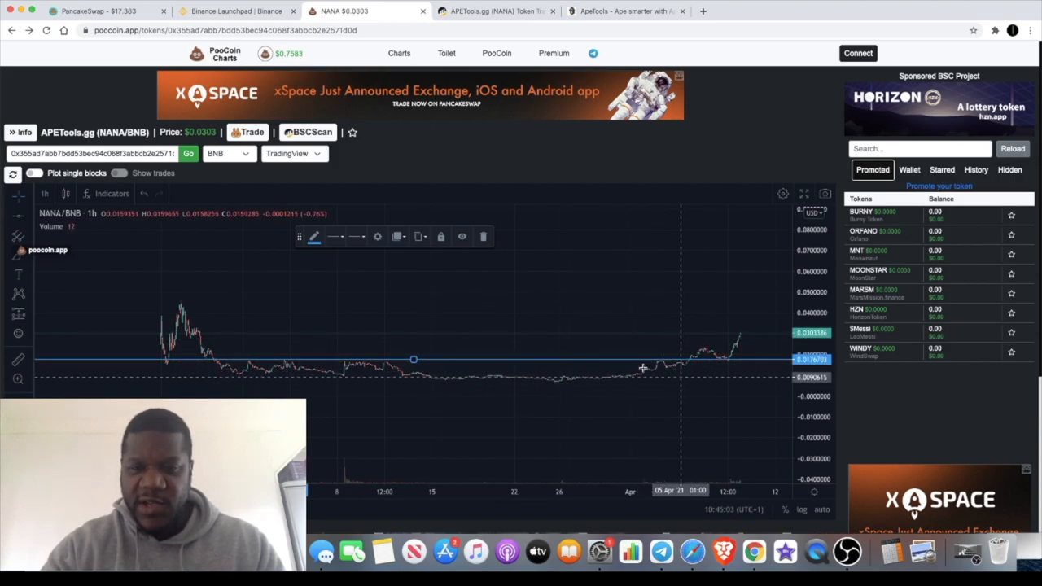
{"action": "mouse_move", "coordinate": [642, 360]}
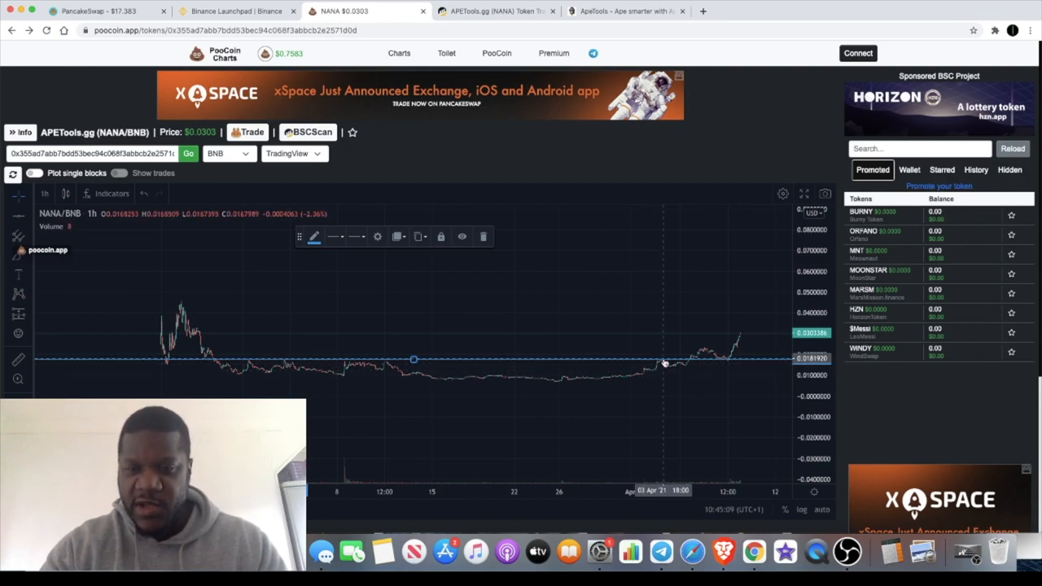
{"action": "mouse_move", "coordinate": [695, 363]}
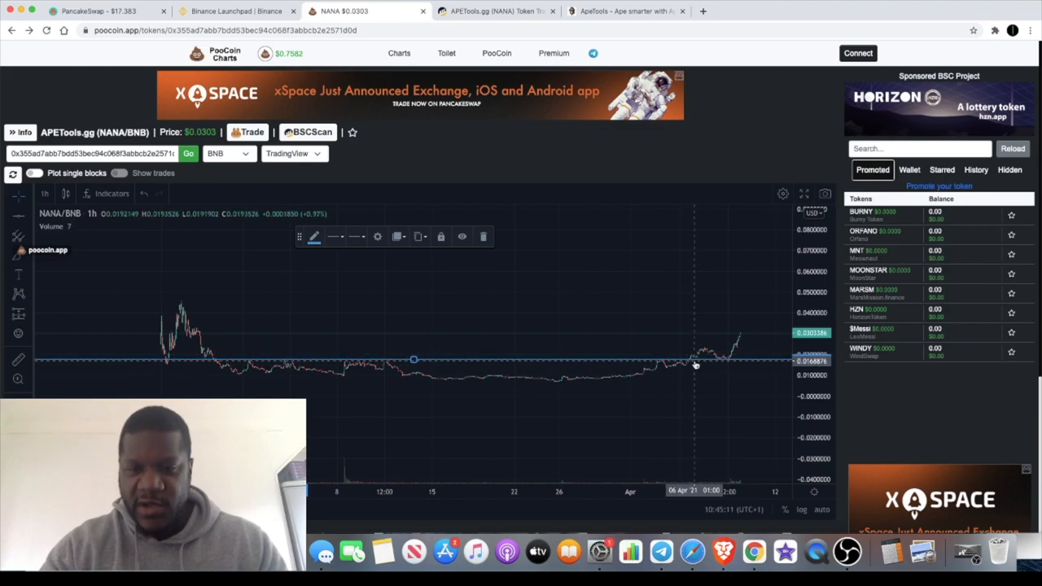
{"action": "mouse_move", "coordinate": [733, 362]}
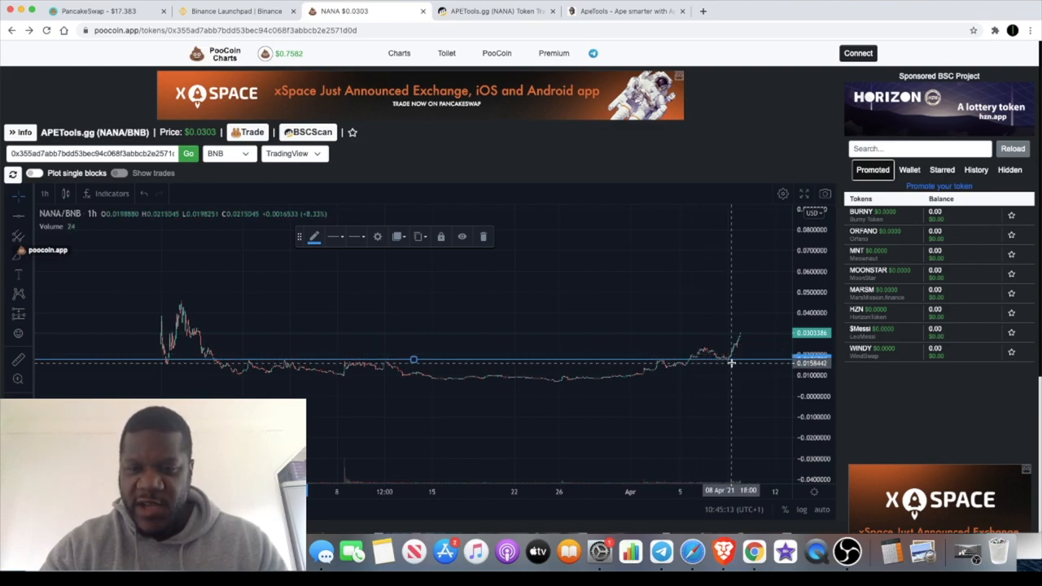
{"action": "mouse_move", "coordinate": [738, 340]}
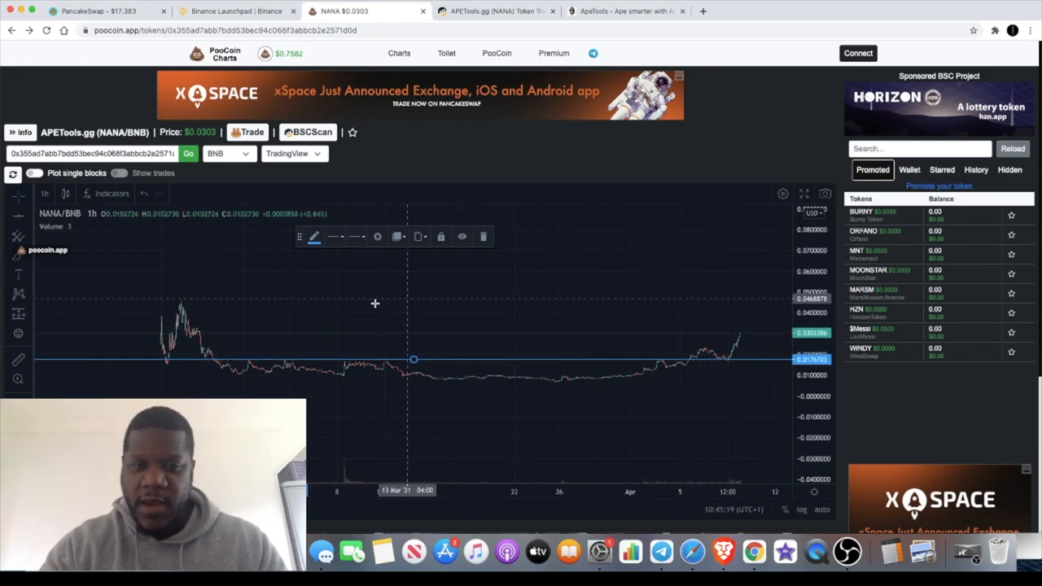
{"action": "mouse_move", "coordinate": [477, 294]}
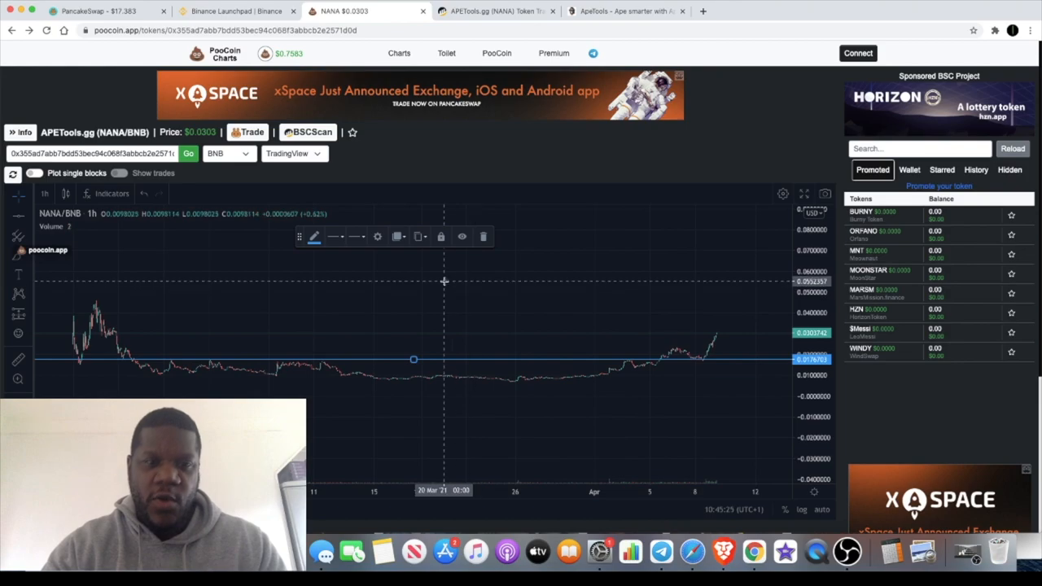
Step: Expand the Info sidebar showing NANA's 100,000,000 supply and $3.03M market cap
{"action": "left_click", "coordinate": [20, 132]}
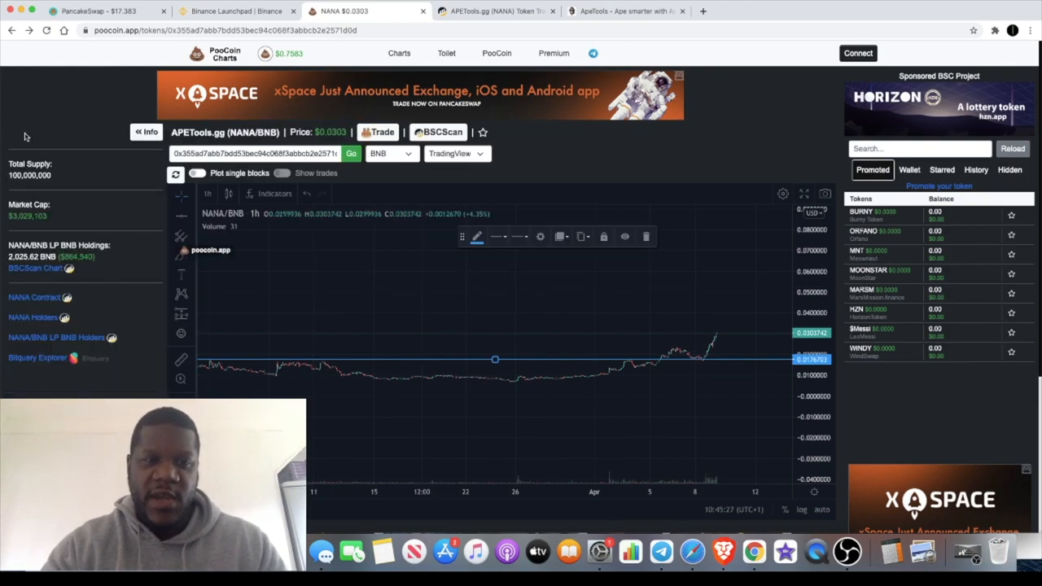
{"action": "mouse_move", "coordinate": [455, 420]}
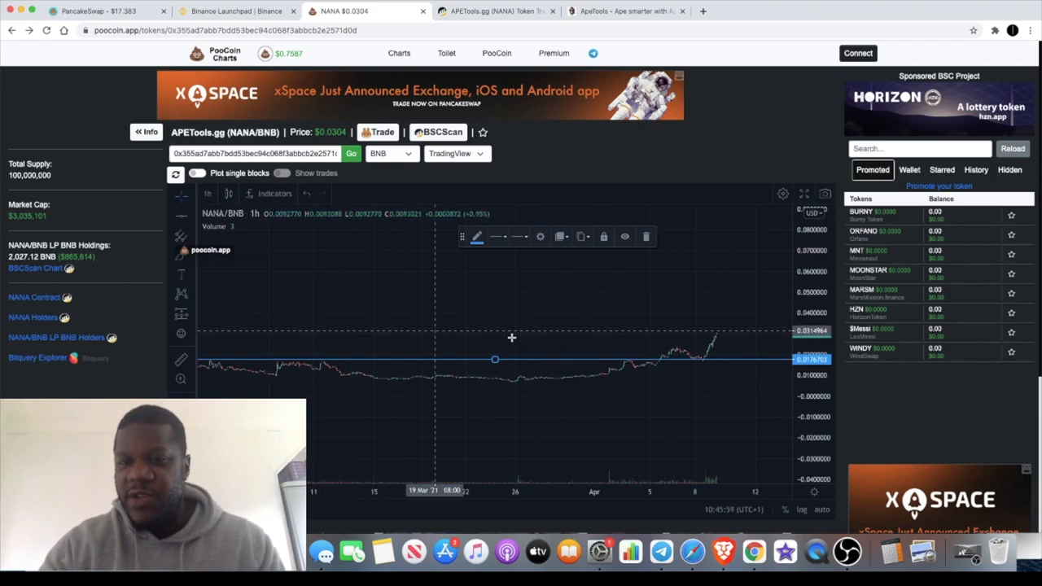
{"action": "mouse_move", "coordinate": [592, 326]}
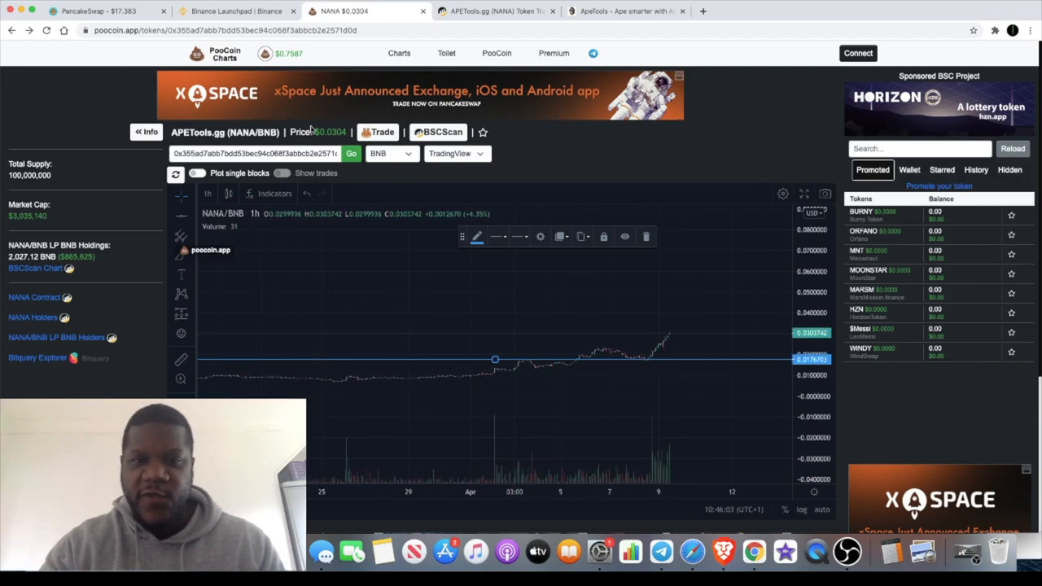
{"action": "mouse_move", "coordinate": [716, 301]}
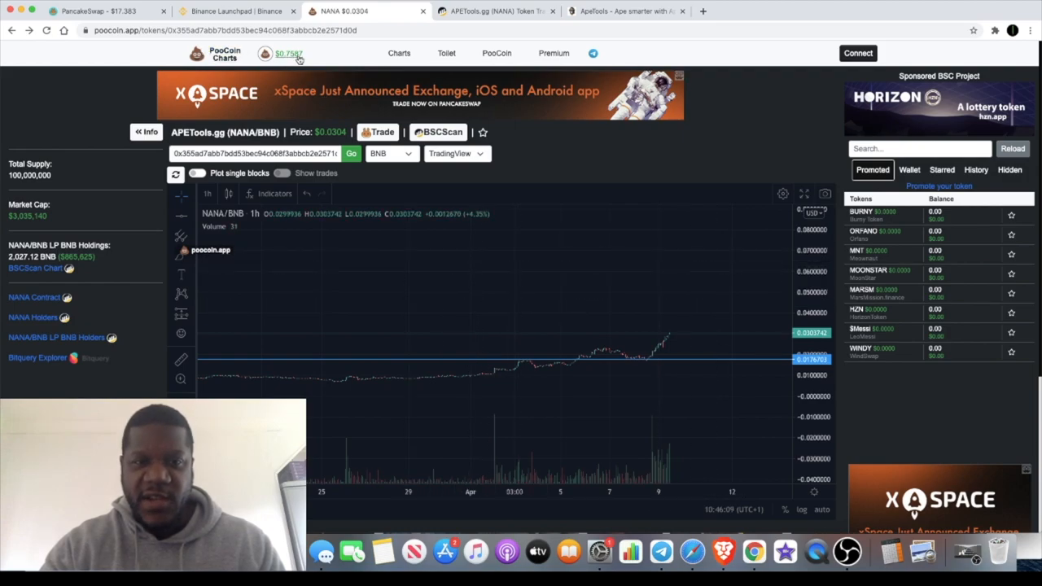
{"action": "mouse_move", "coordinate": [366, 278]}
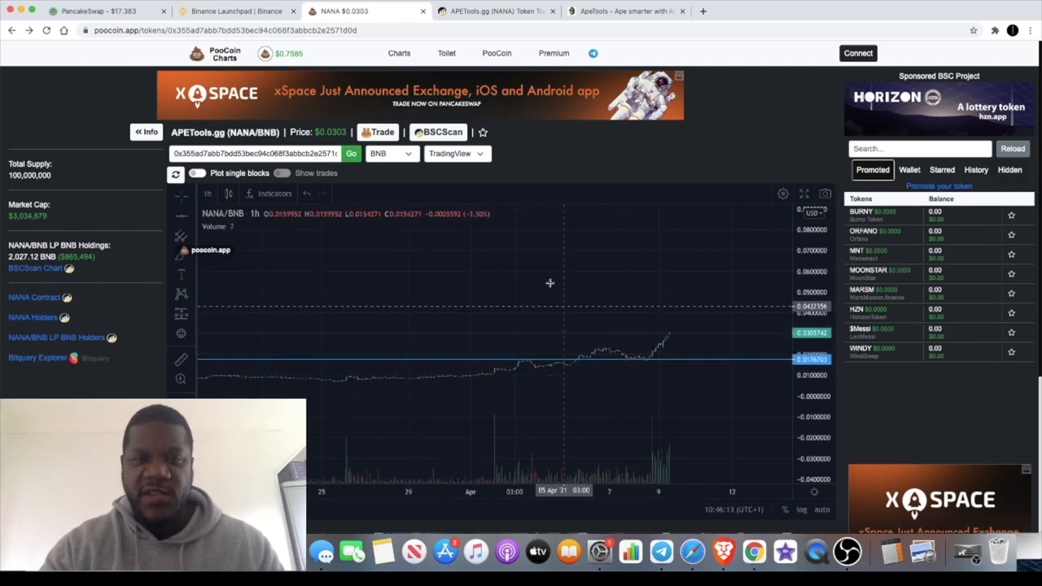
{"action": "mouse_move", "coordinate": [537, 273]}
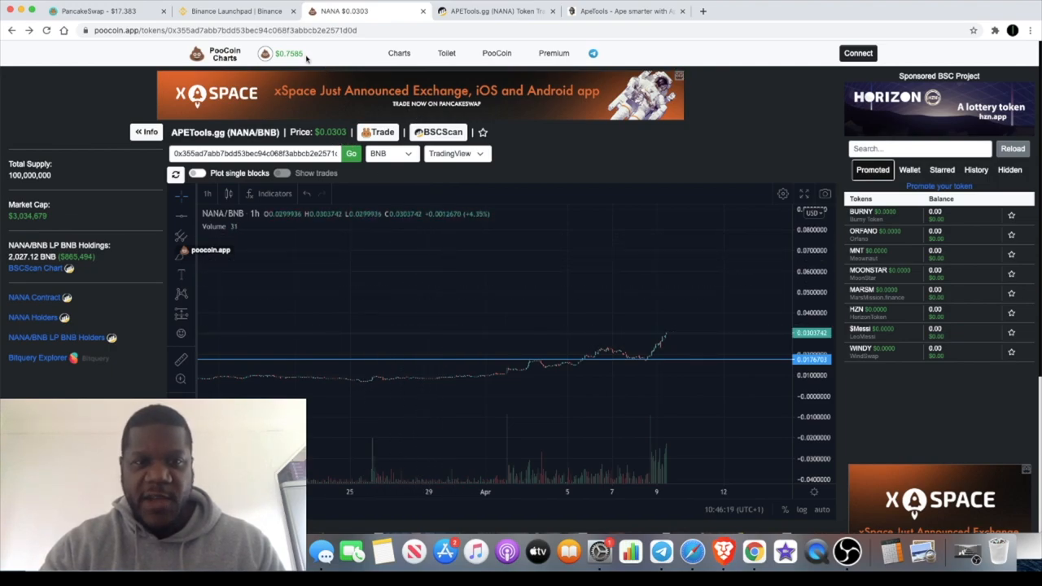
{"action": "mouse_move", "coordinate": [623, 12]}
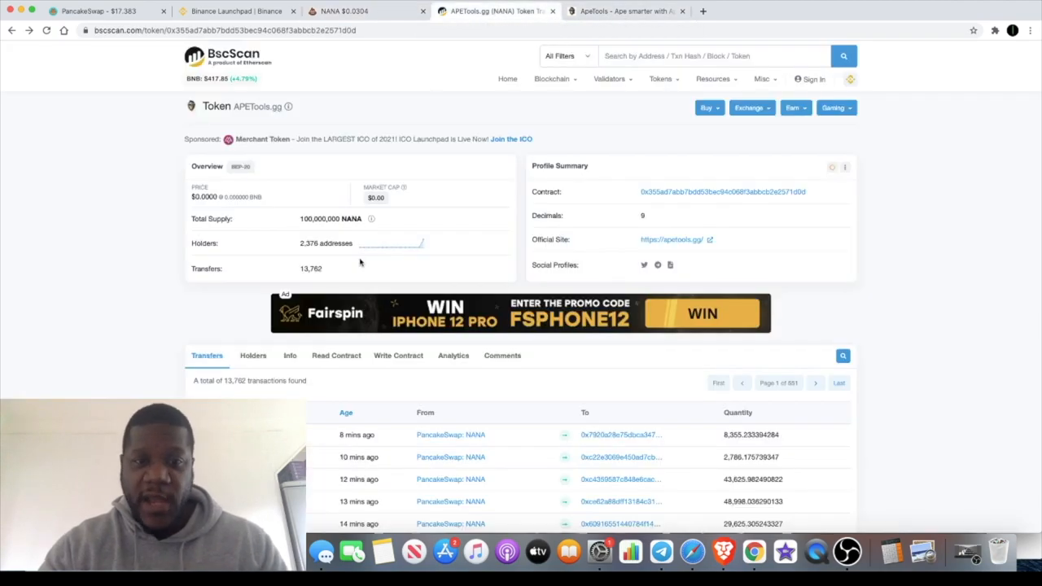
{"action": "mouse_move", "coordinate": [363, 264]}
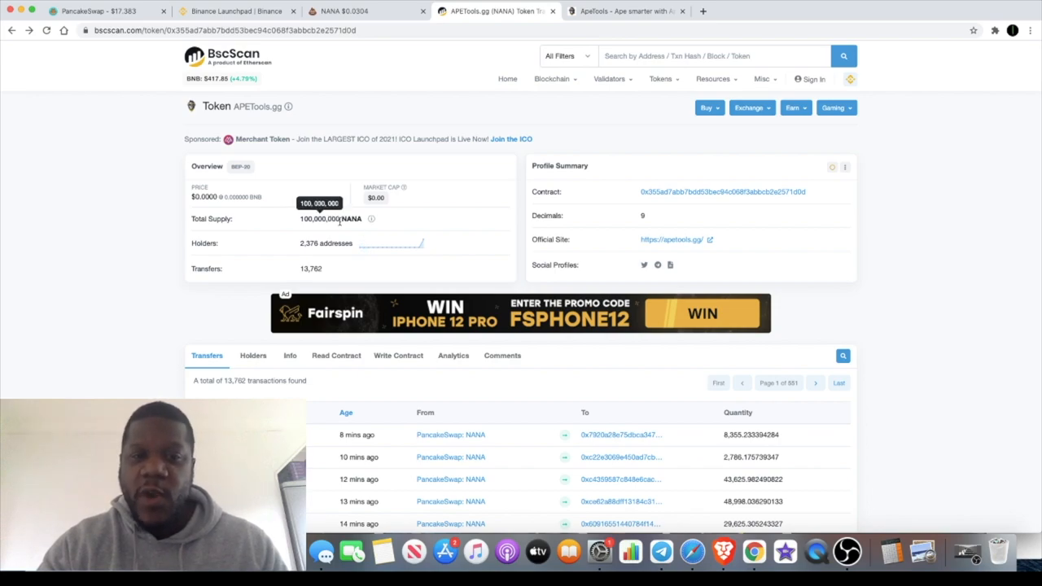
{"action": "mouse_move", "coordinate": [349, 230]}
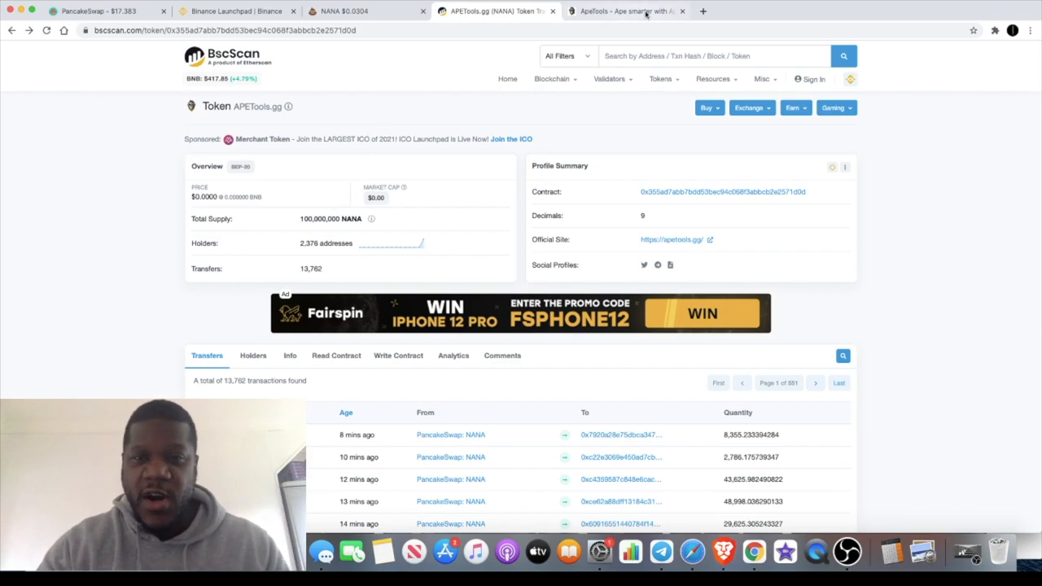
Step: Switch to the ApeTools browser tab after reviewing BscScan's supply, holders and transfers
{"action": "left_click", "coordinate": [632, 11]}
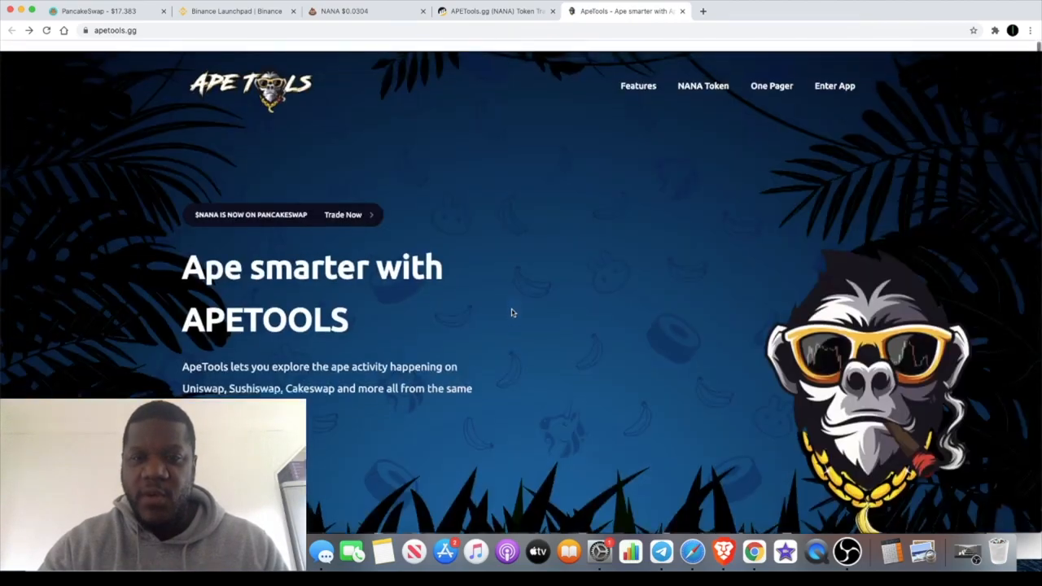
Step: Scroll the apetools.gg homepage to the Token Explorer, Dashboard and Pair Explorer features
{"action": "scroll", "scroll_direction": "down", "scroll_amount": 3}
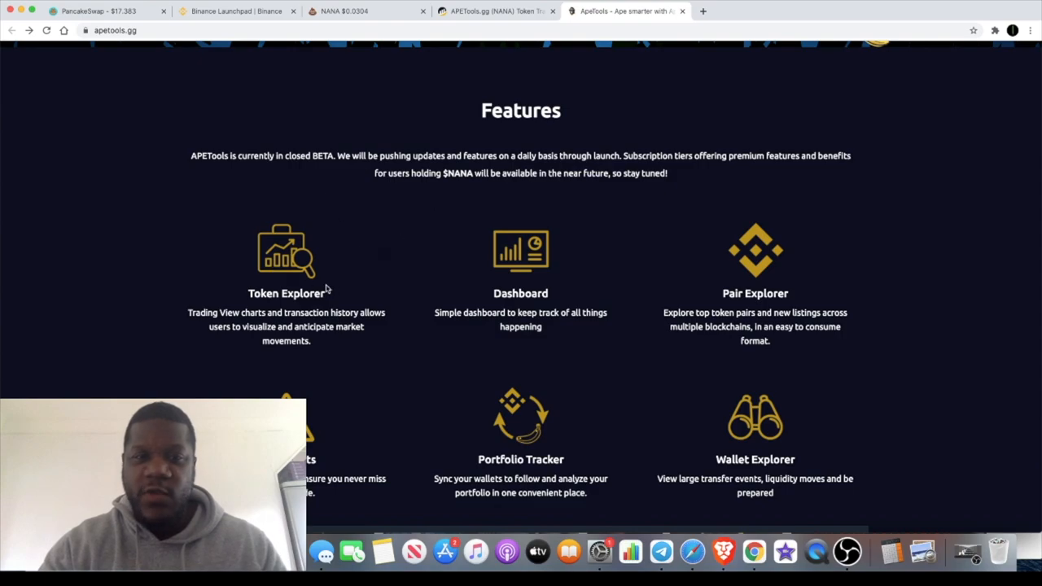
{"action": "scroll", "scroll_direction": "down", "scroll_amount": 3}
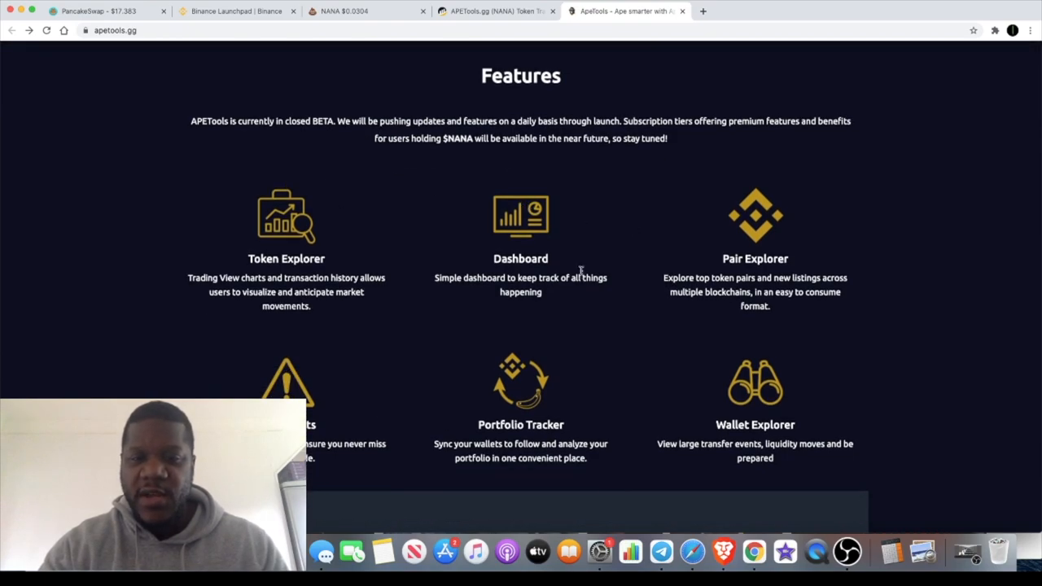
{"action": "scroll", "scroll_direction": "up", "scroll_amount": 3}
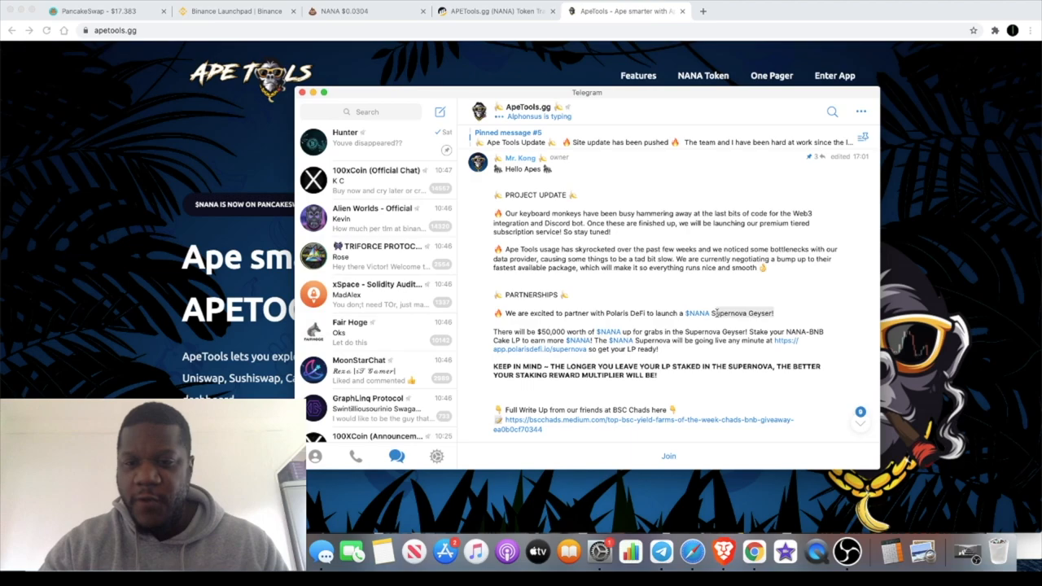
{"action": "mouse_move", "coordinate": [761, 329]}
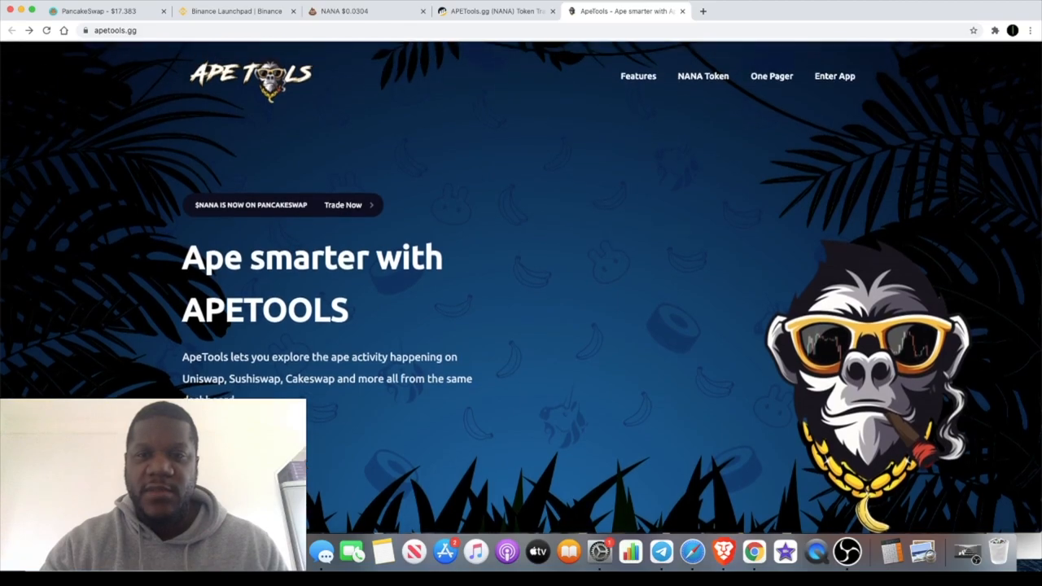
Step: Enter the ApeTools web app from the website after reading the Telegram update
{"action": "left_click", "coordinate": [834, 76]}
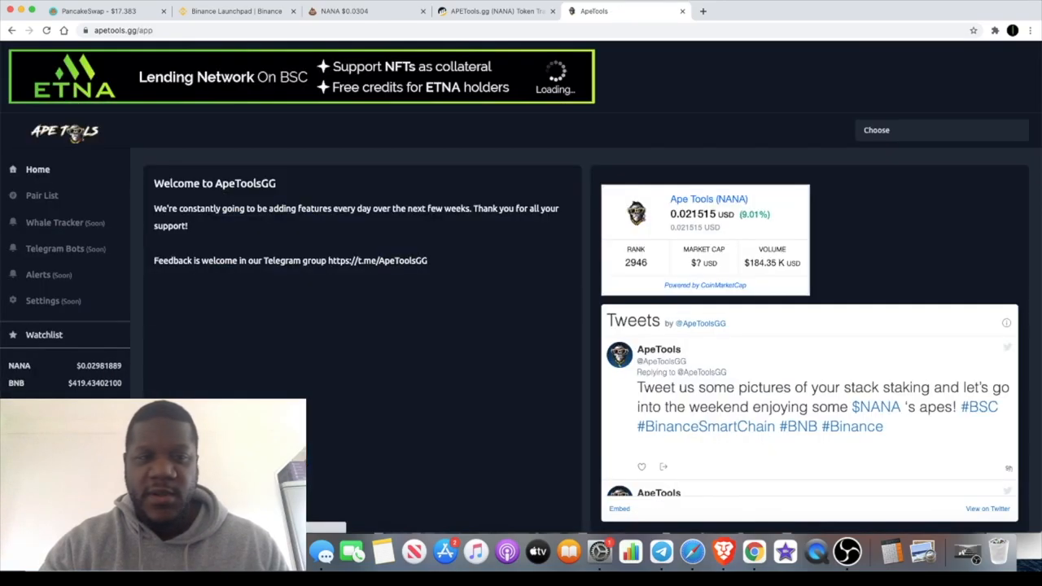
{"action": "mouse_move", "coordinate": [401, 159]}
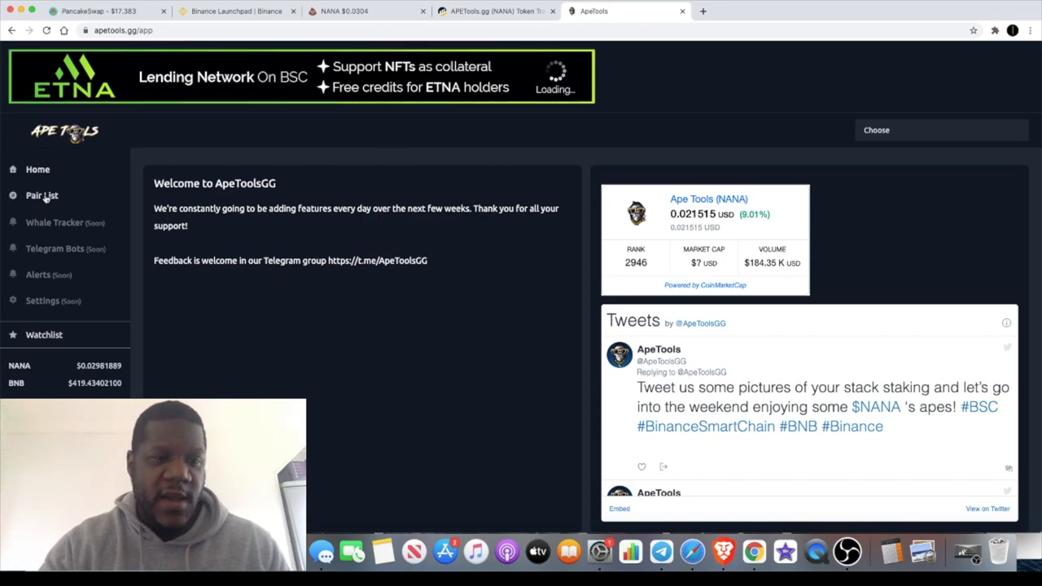
Step: Show the PancakeSwap Pair List ranking WBNB/BUSD and Cake/WBNB by liquidity
{"action": "left_click", "coordinate": [42, 195]}
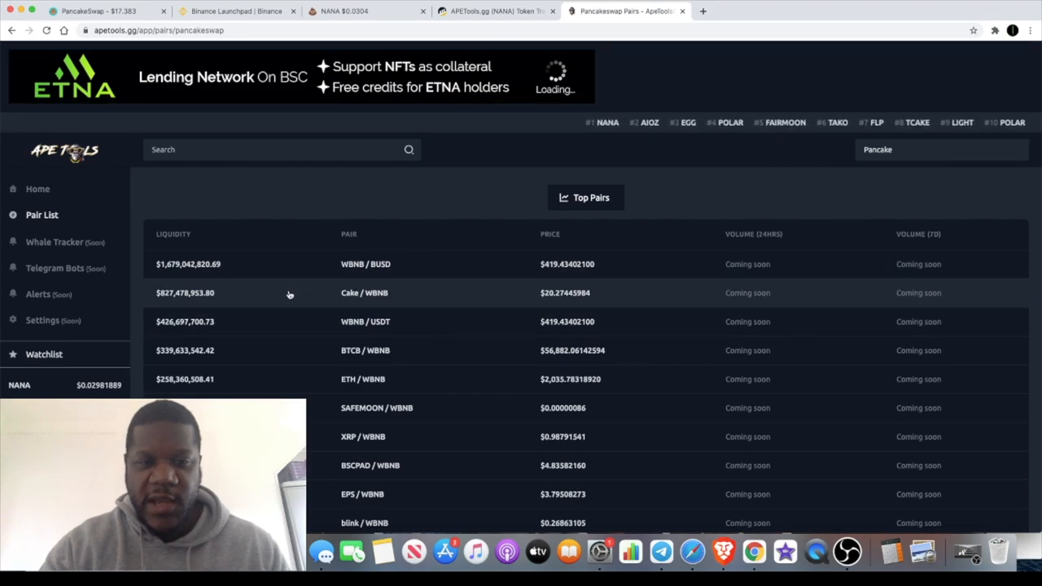
Step: Open the Cake / WBNB pair page from the Top Pairs table
{"action": "left_click", "coordinate": [364, 292]}
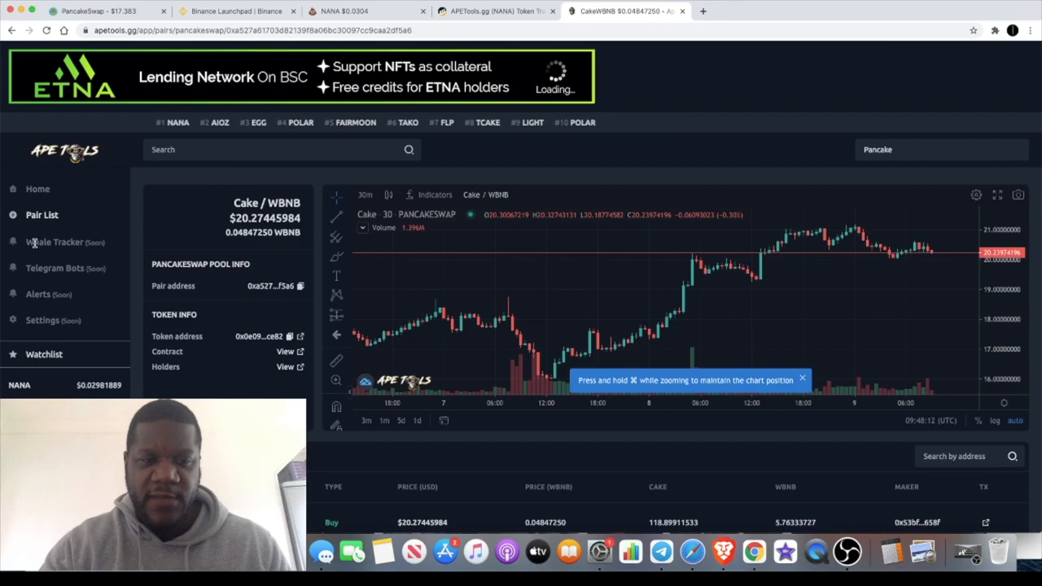
{"action": "mouse_move", "coordinate": [75, 248]}
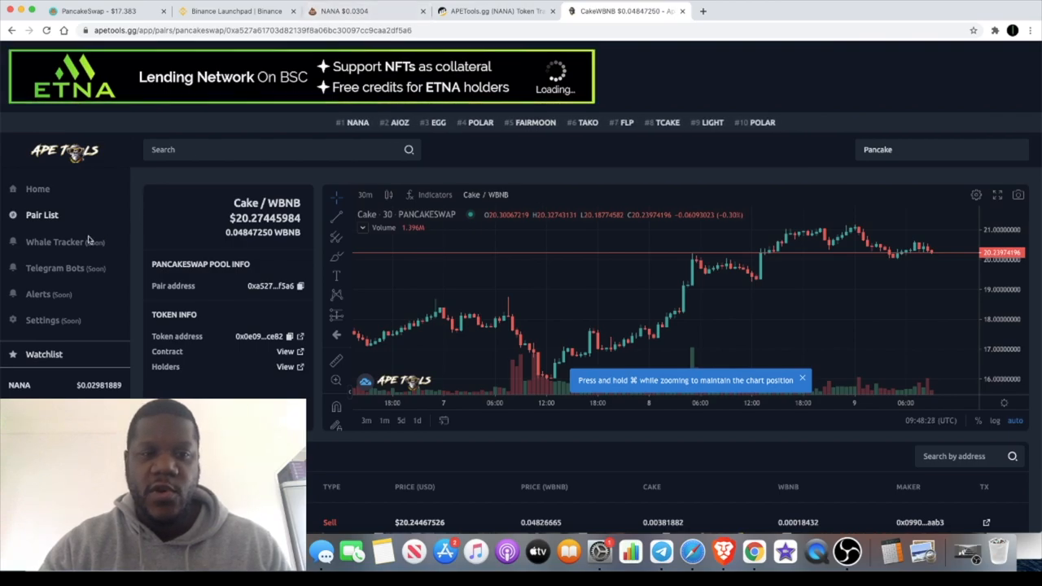
{"action": "mouse_move", "coordinate": [391, 236]}
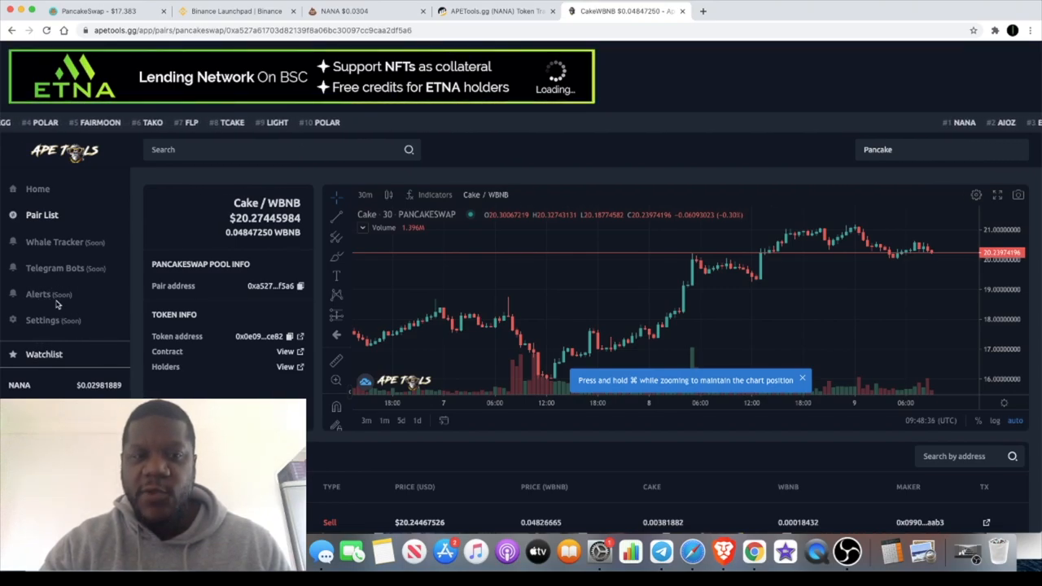
{"action": "mouse_move", "coordinate": [366, 252]}
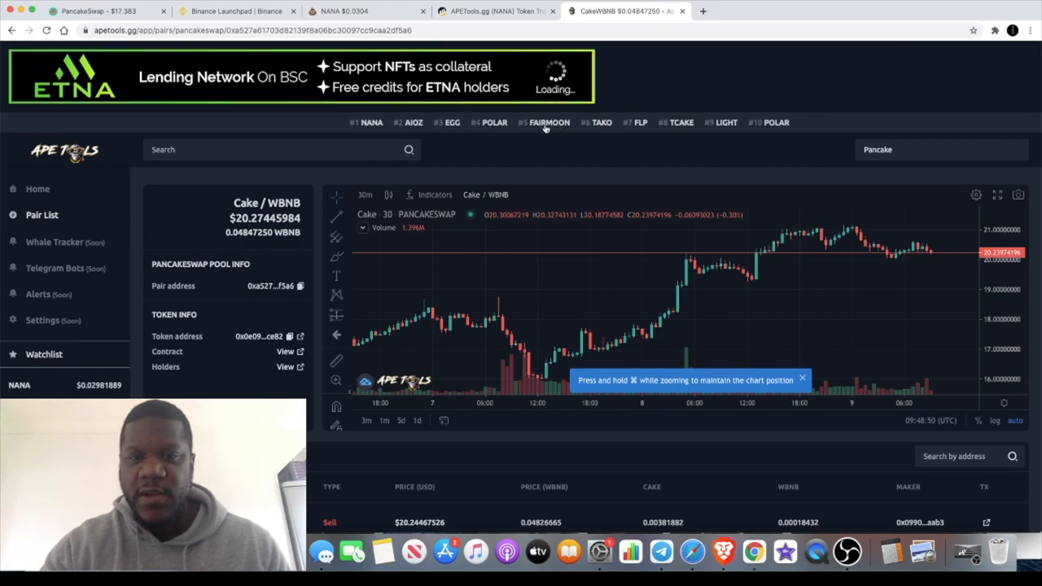
{"action": "mouse_move", "coordinate": [454, 221]}
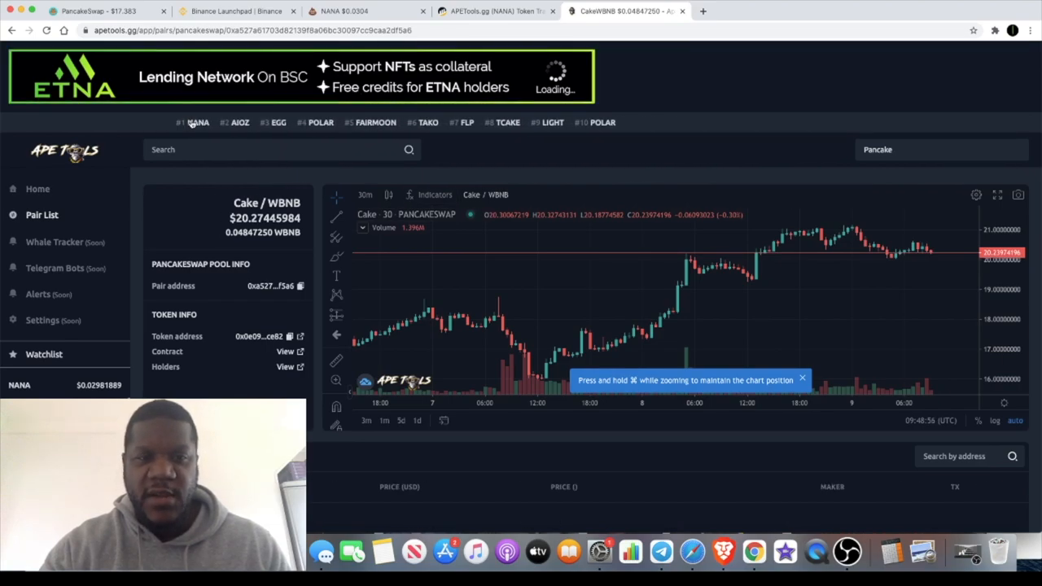
Step: Open the NANA / WBNB pair page via #1 NANA in the top-tokens ticker
{"action": "left_click", "coordinate": [197, 122]}
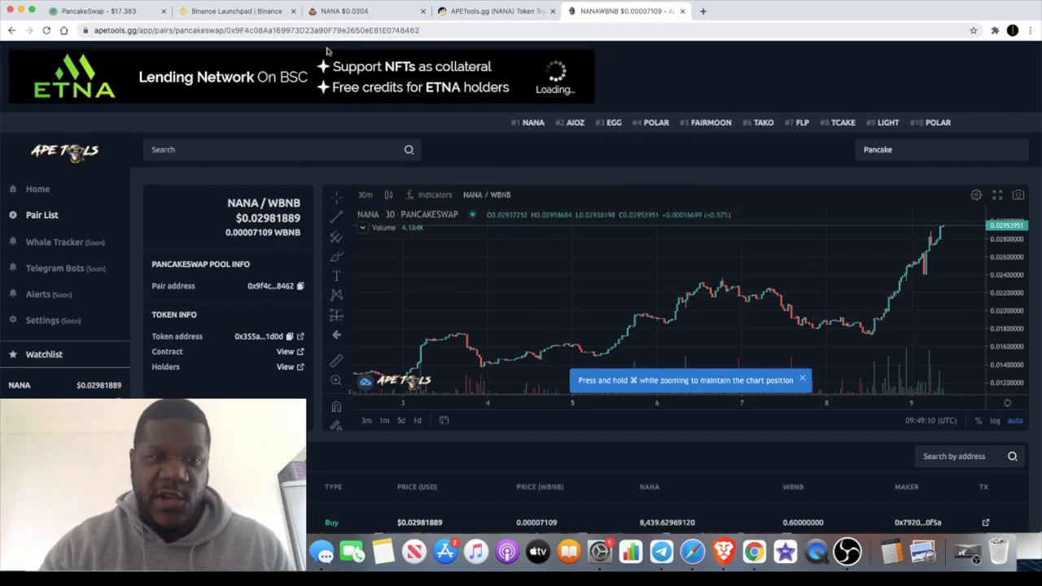
{"action": "mouse_move", "coordinate": [571, 237]}
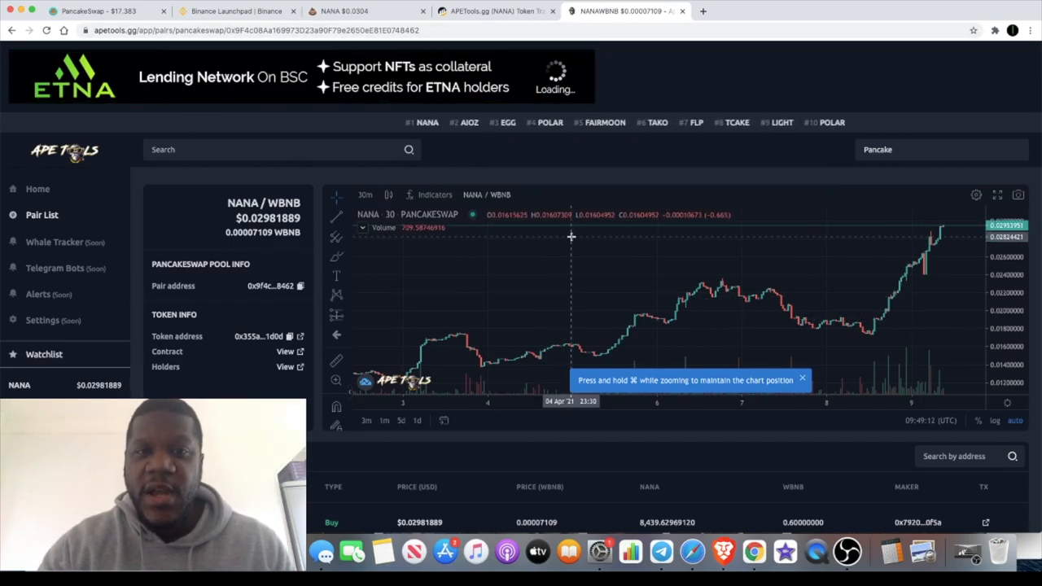